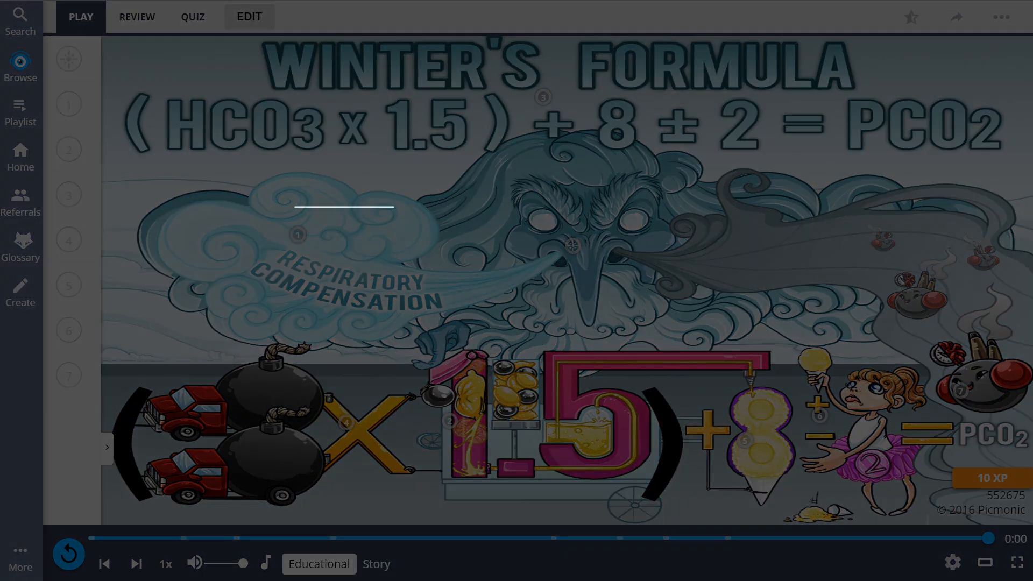
# - Play the Winter's Formula picmonic through with Story narration selected
pyautogui.click(376, 564)
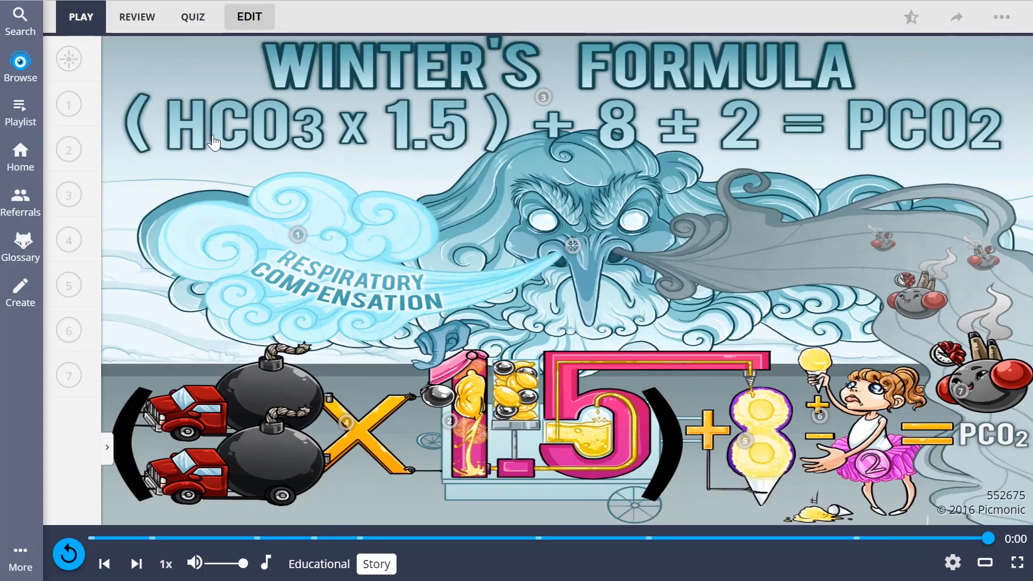
# - Take the Winter's Formula quiz, answering 'Used in Metabolic Acidosis' and (HCO3 x 1.5) + 8 ± 2
pyautogui.click(193, 17)
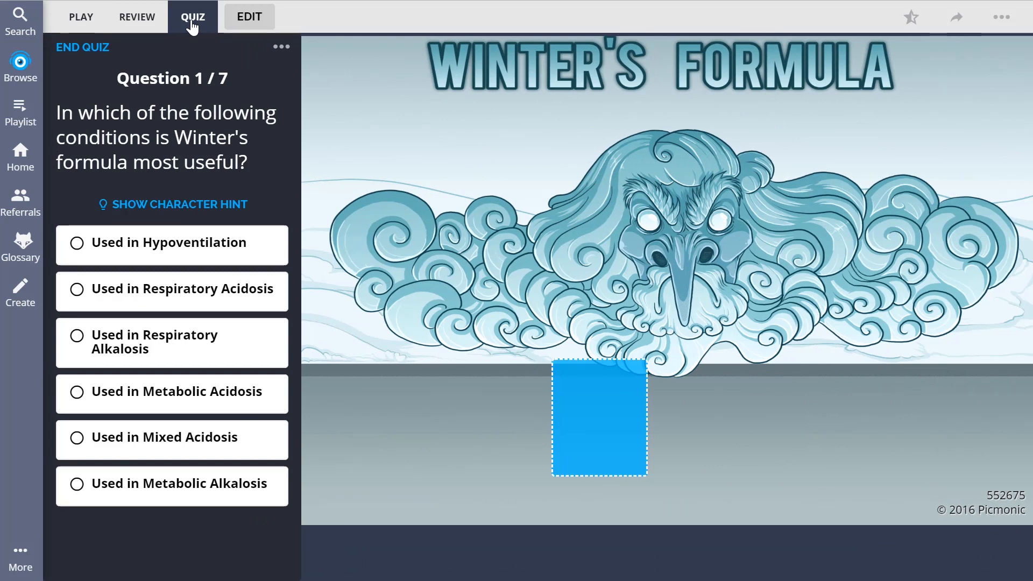
pyautogui.click(171, 394)
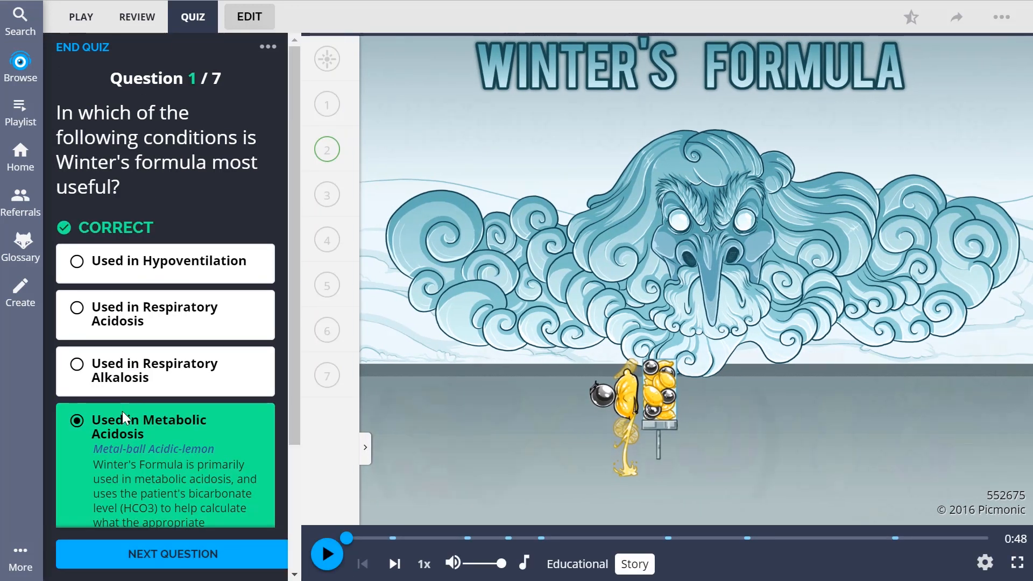
pyautogui.click(171, 553)
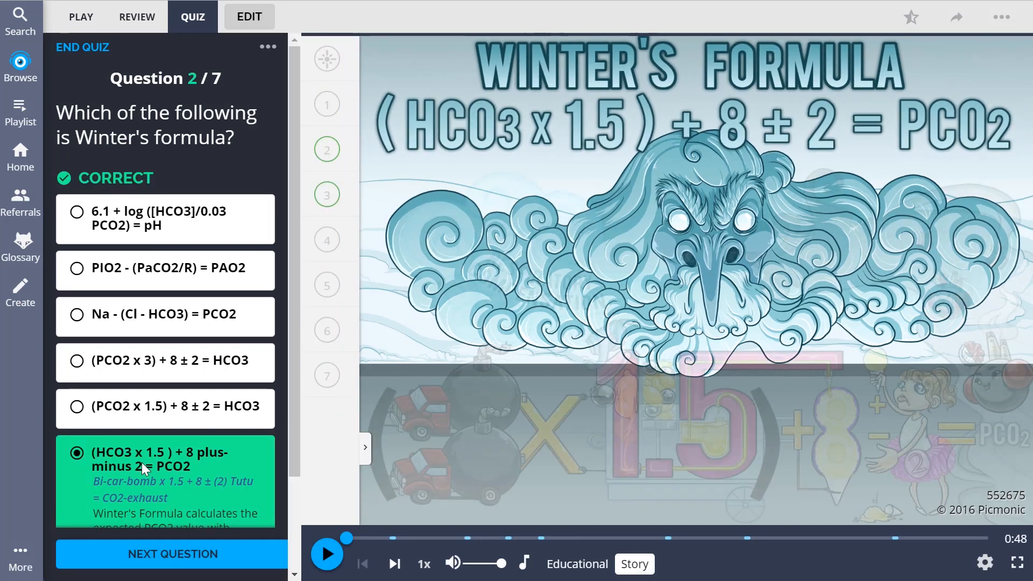
pyautogui.click(170, 553)
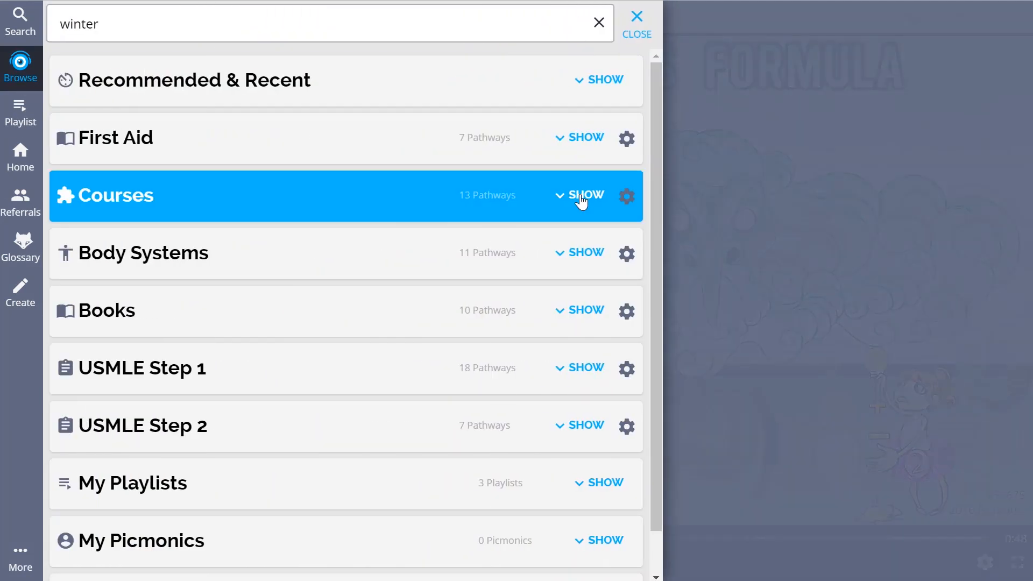
# - Browse Courses › Physiology › Respiratory System to the Respiratory Calculations playlist
pyautogui.click(586, 195)
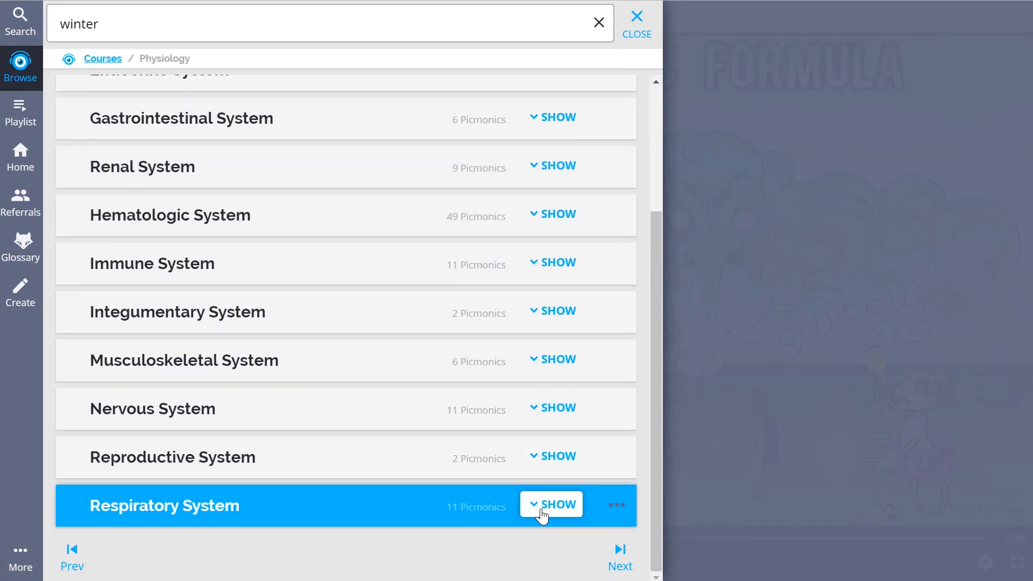
pyautogui.click(551, 504)
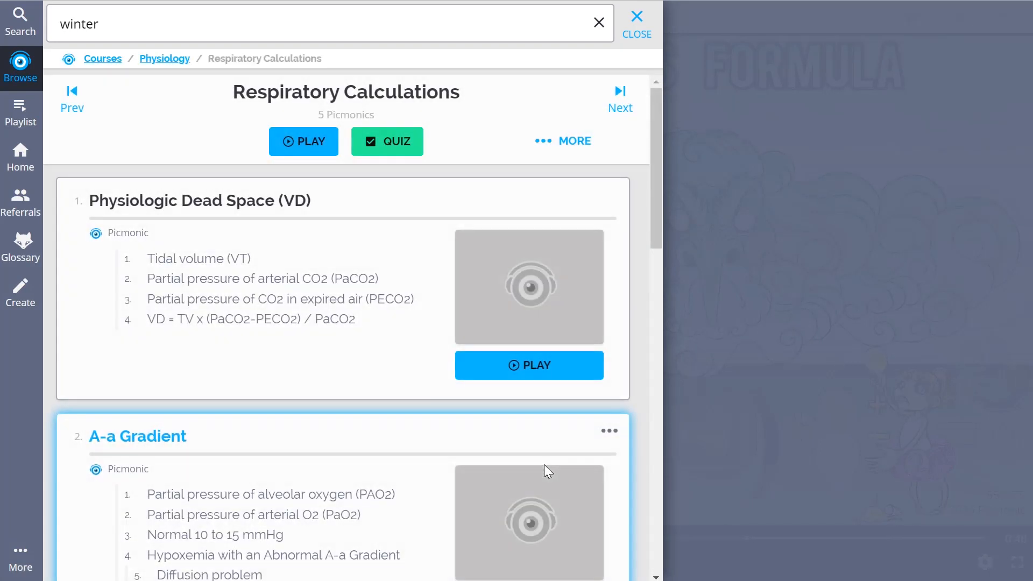
pyautogui.scroll(-3)
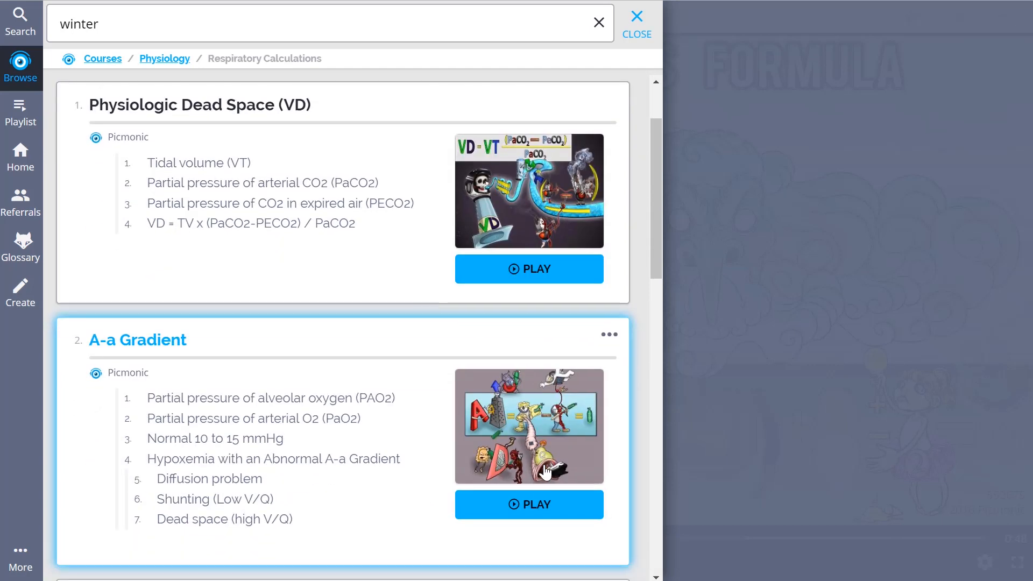
pyautogui.scroll(-3)
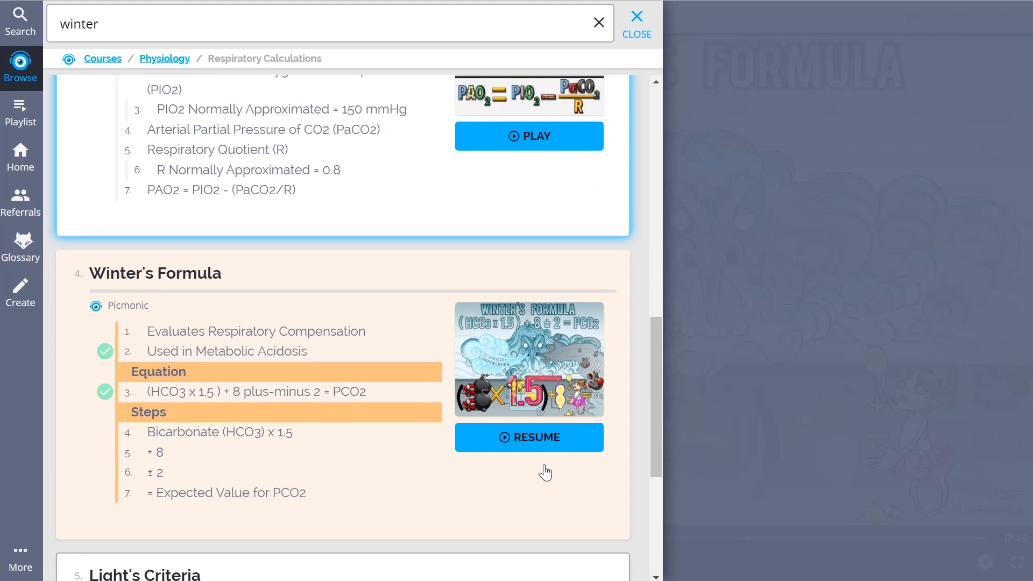
pyautogui.scroll(-3)
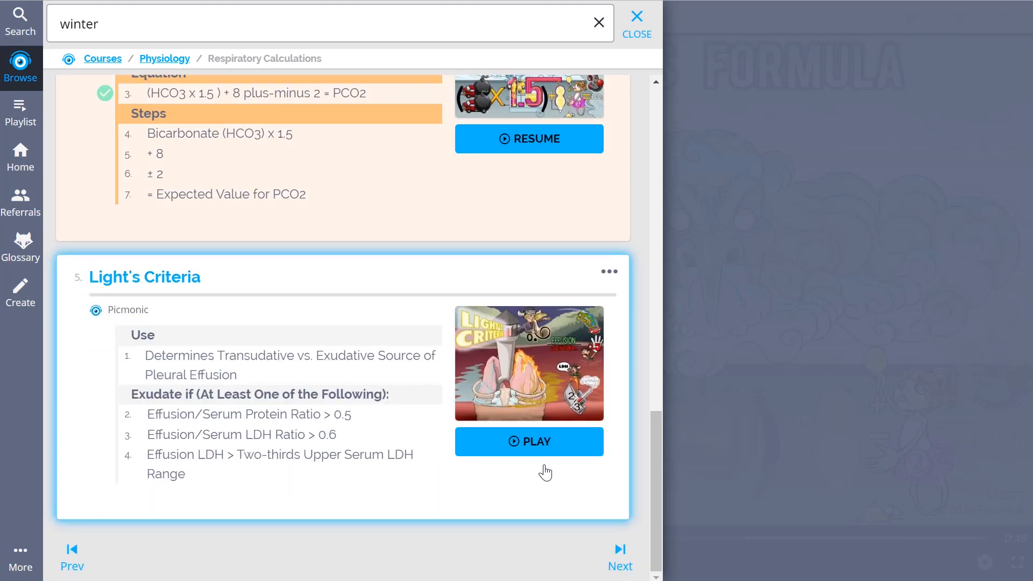
pyautogui.click(528, 441)
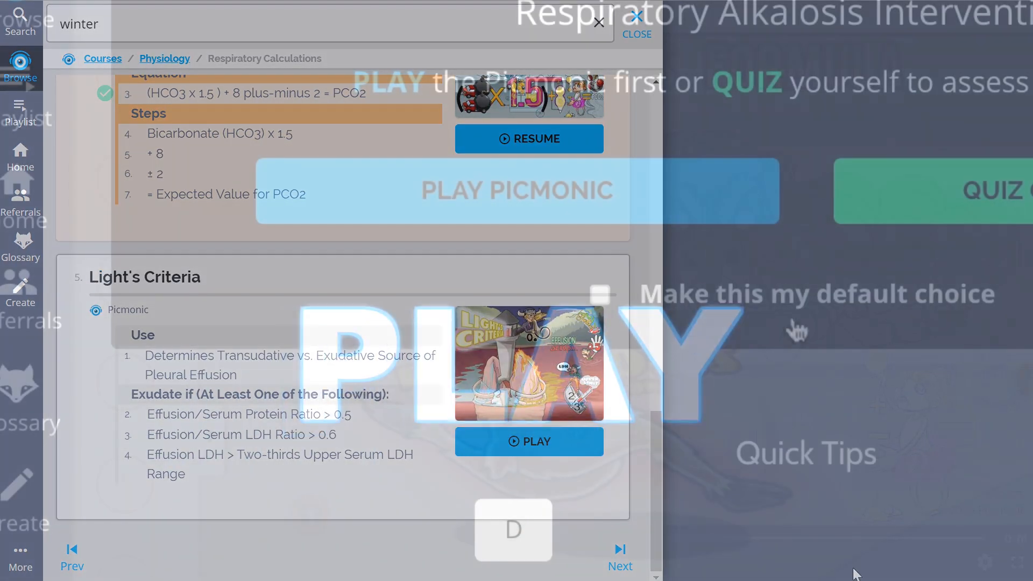